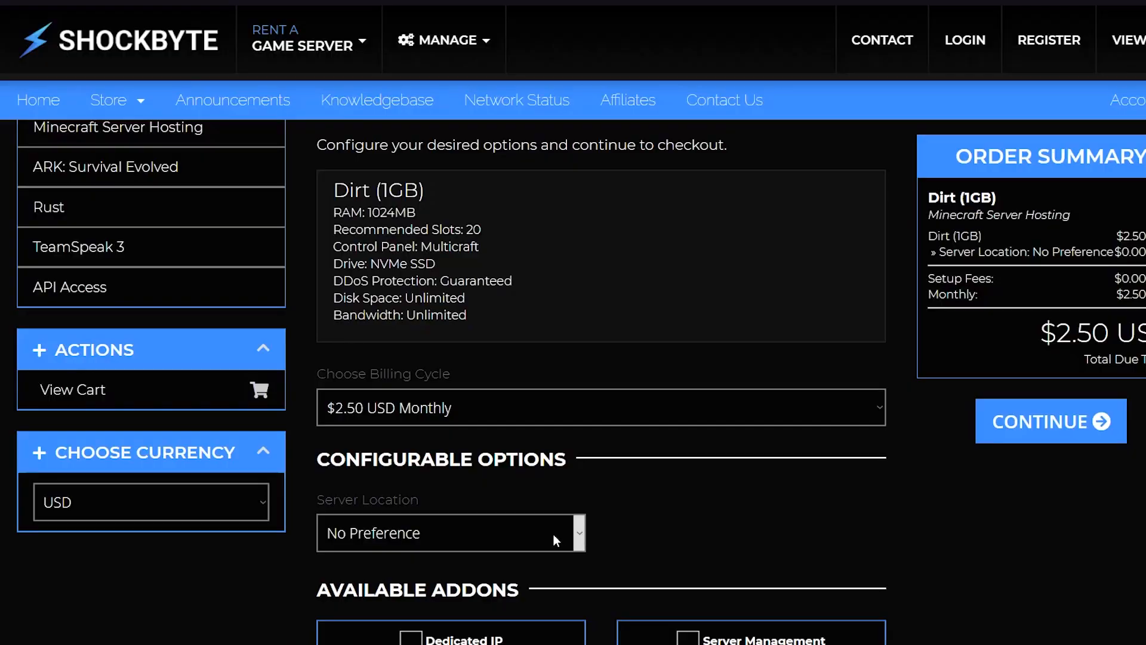
Step: Go from the order form to the logged-in Shockbyte client portal home
click(449, 532)
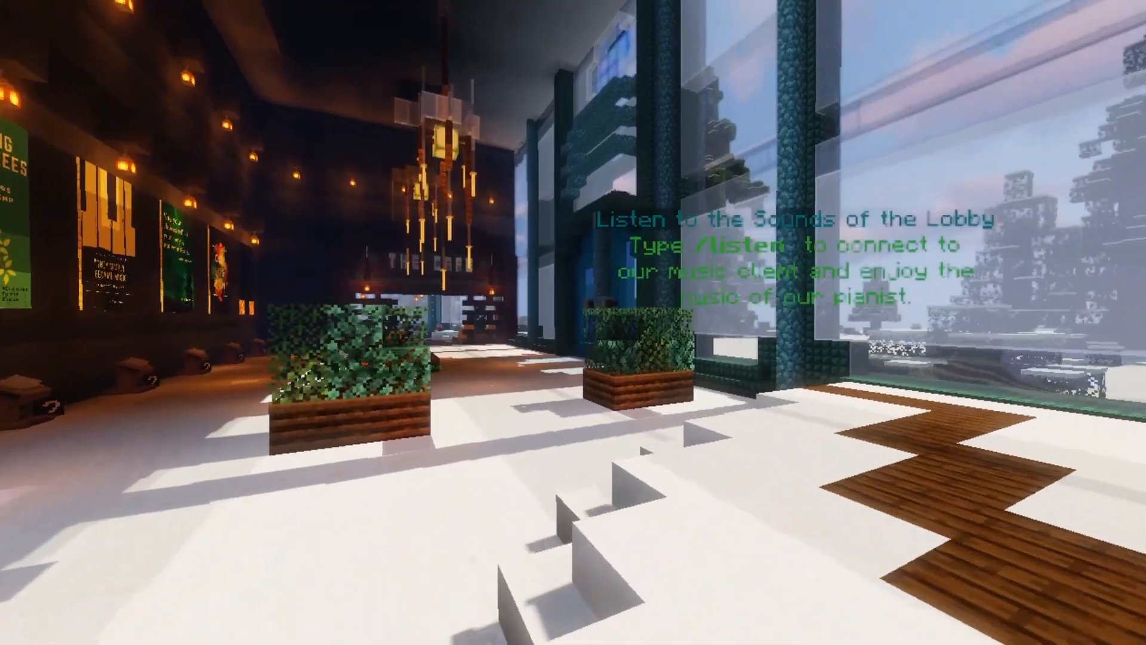
mouse_move(573, 322)
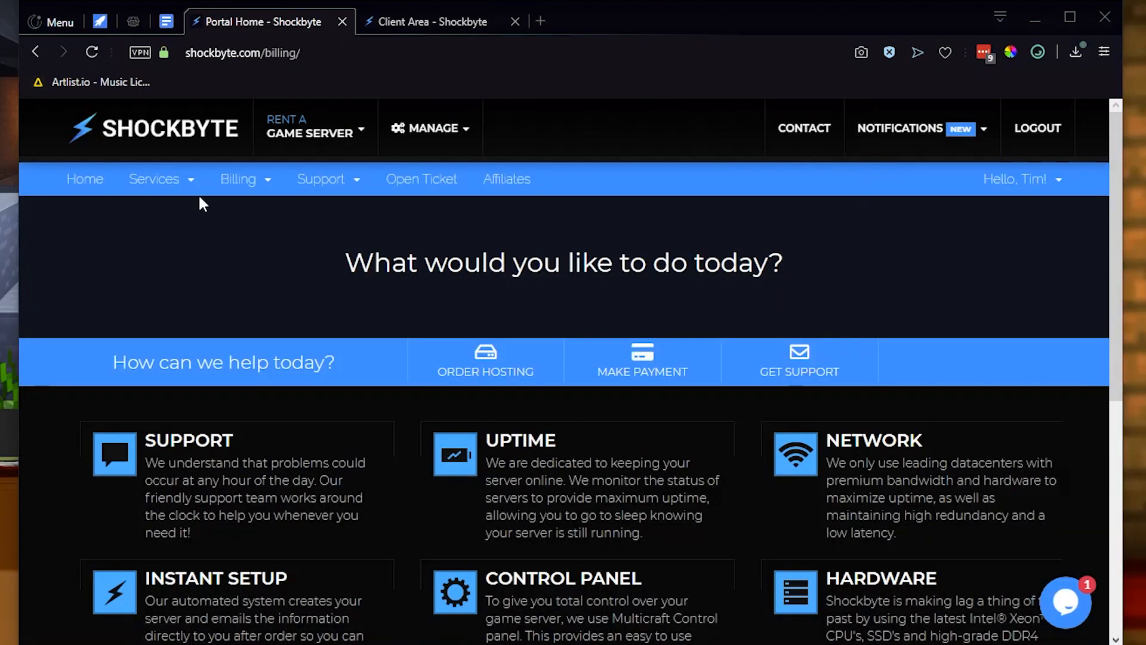
Step: Reach the Dirt (1GB) server's Manage Product page via Services > My Services
click(154, 179)
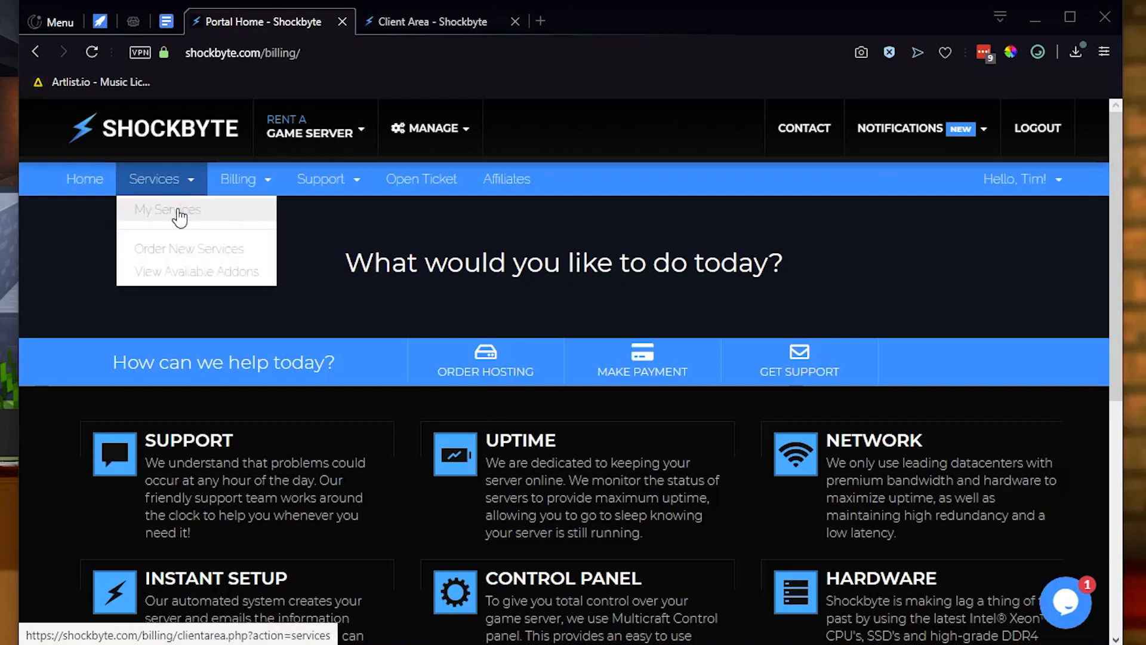
click(167, 209)
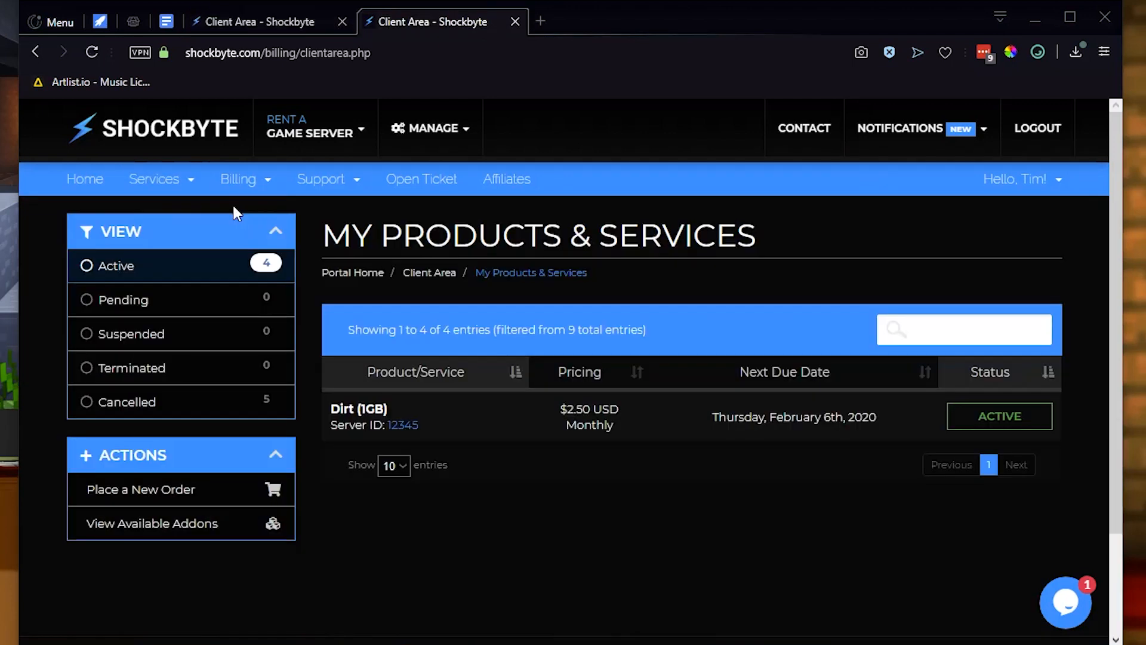
mouse_move(309, 238)
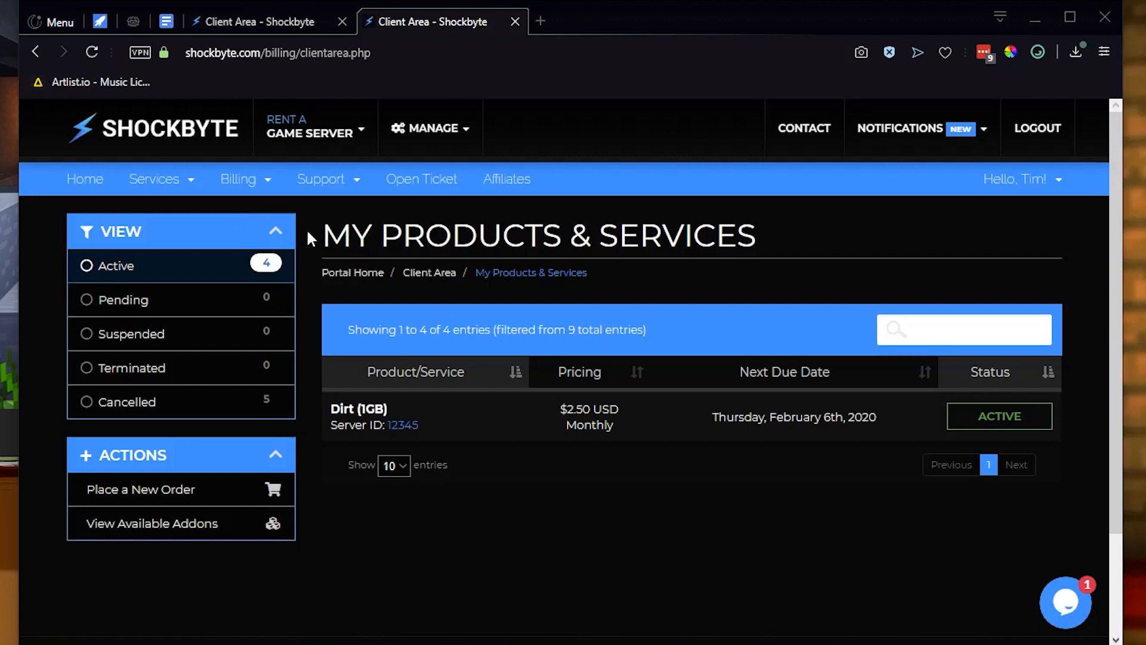
mouse_move(380, 421)
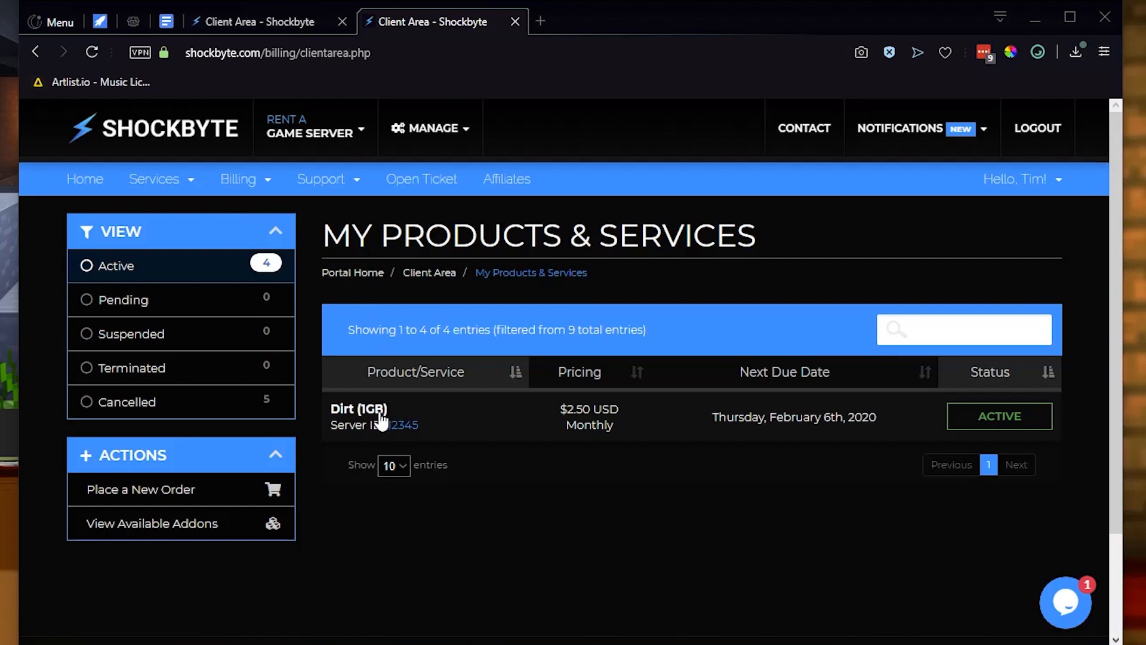
click(359, 408)
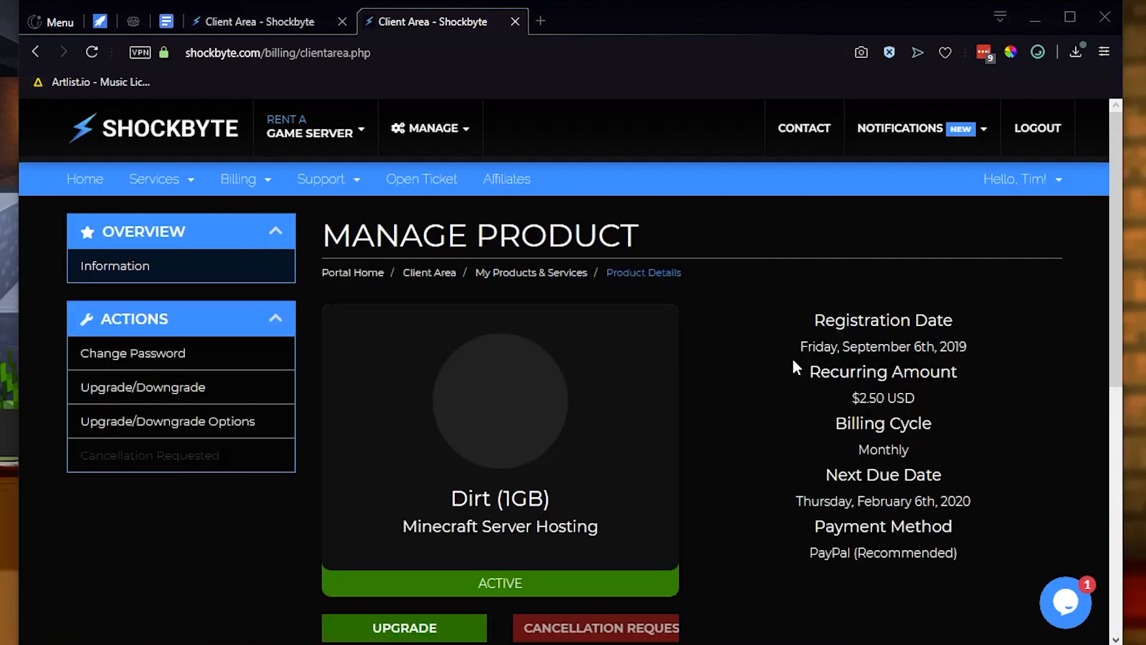
mouse_move(555, 498)
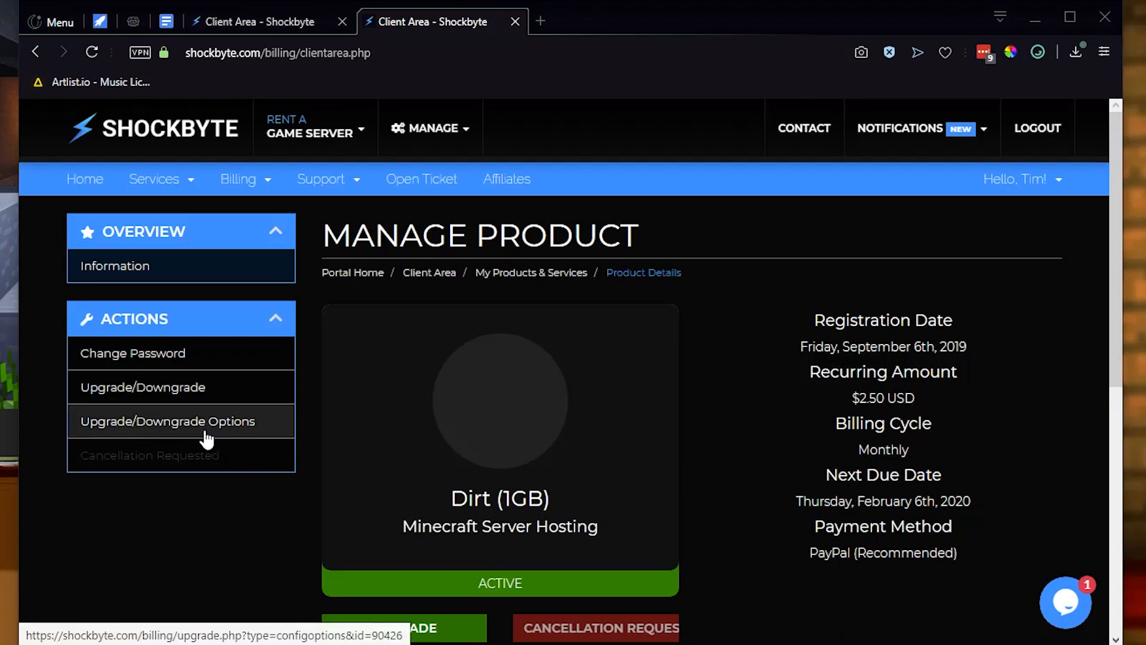
Step: Choose Europe as the new server location in Upgrade/Downgrade Options and continue
click(168, 421)
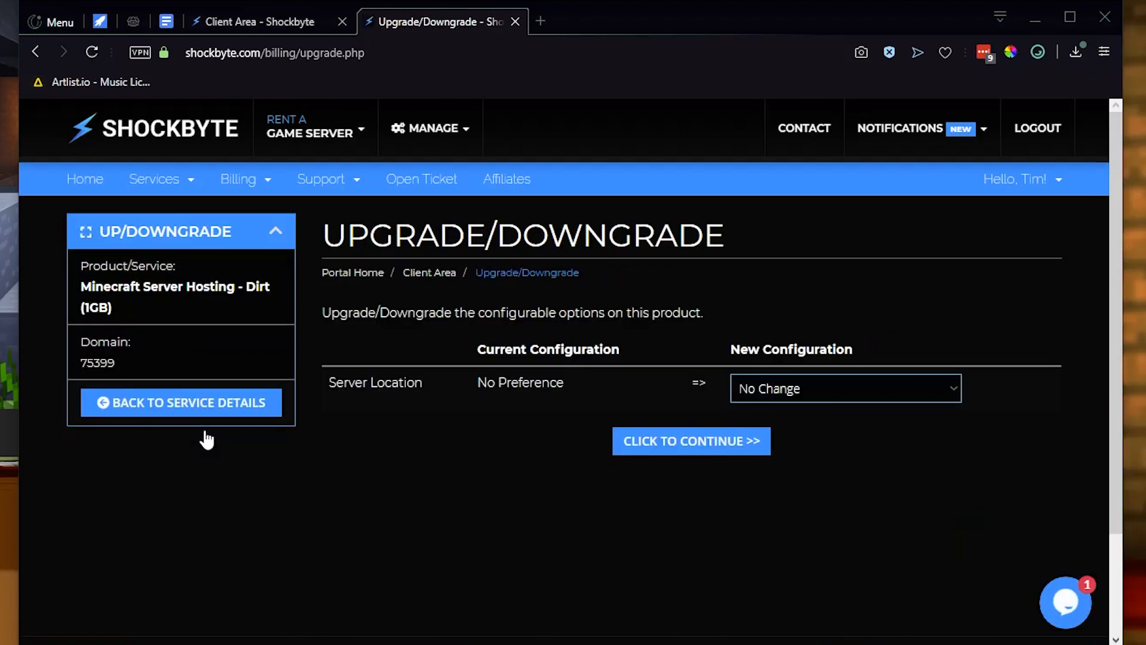
mouse_move(788, 542)
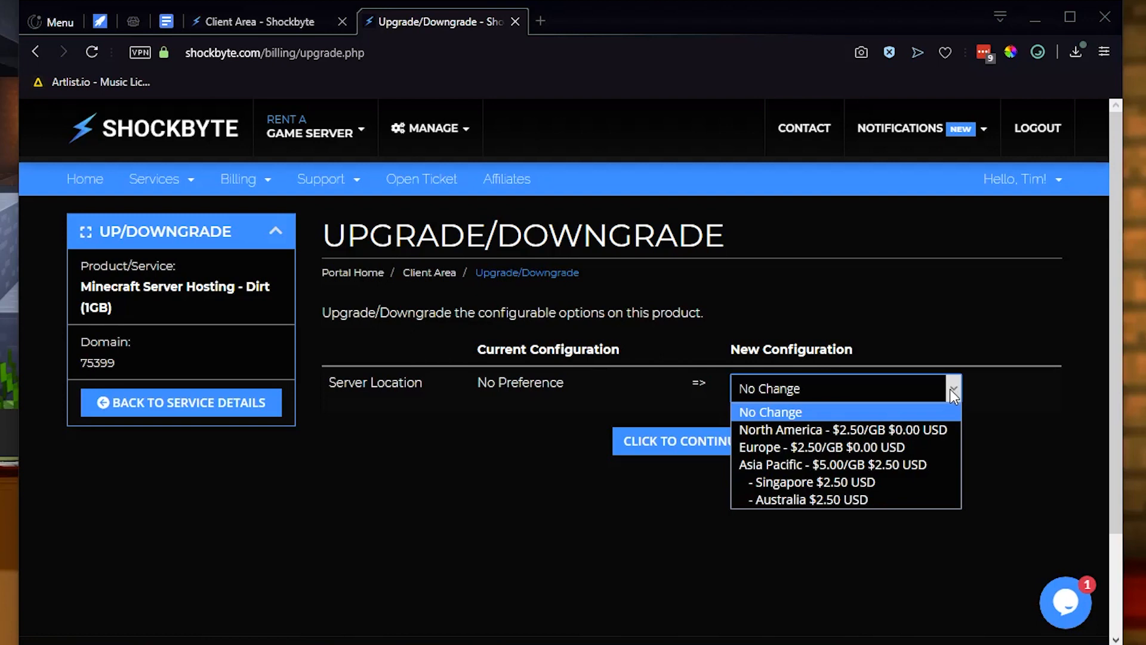
mouse_move(840, 429)
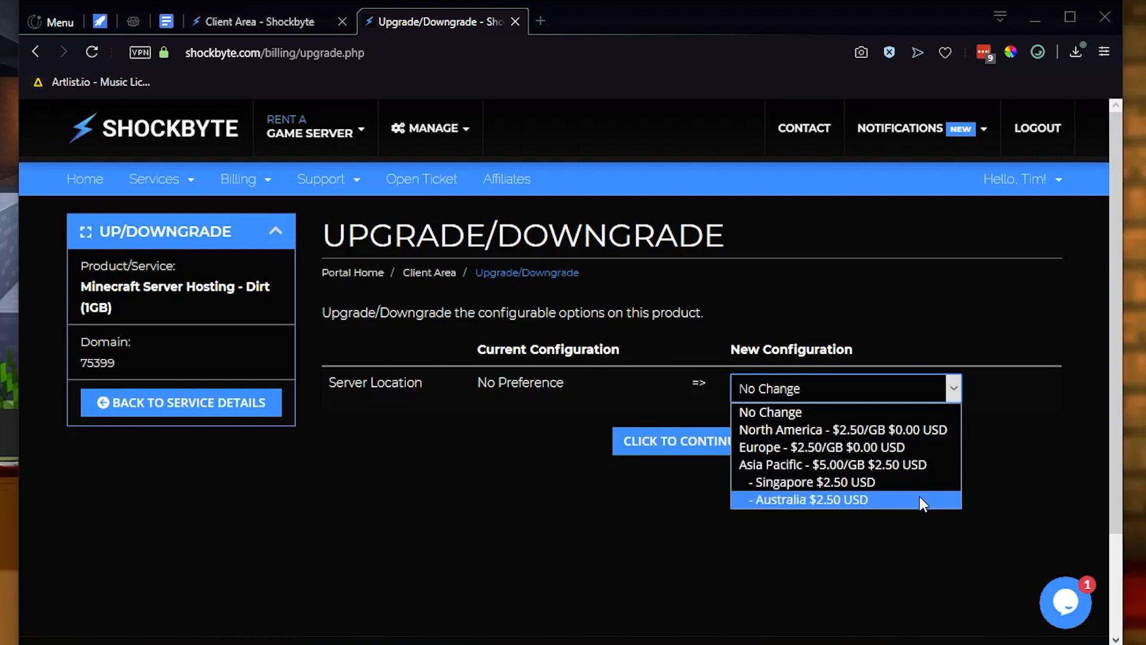
mouse_move(934, 453)
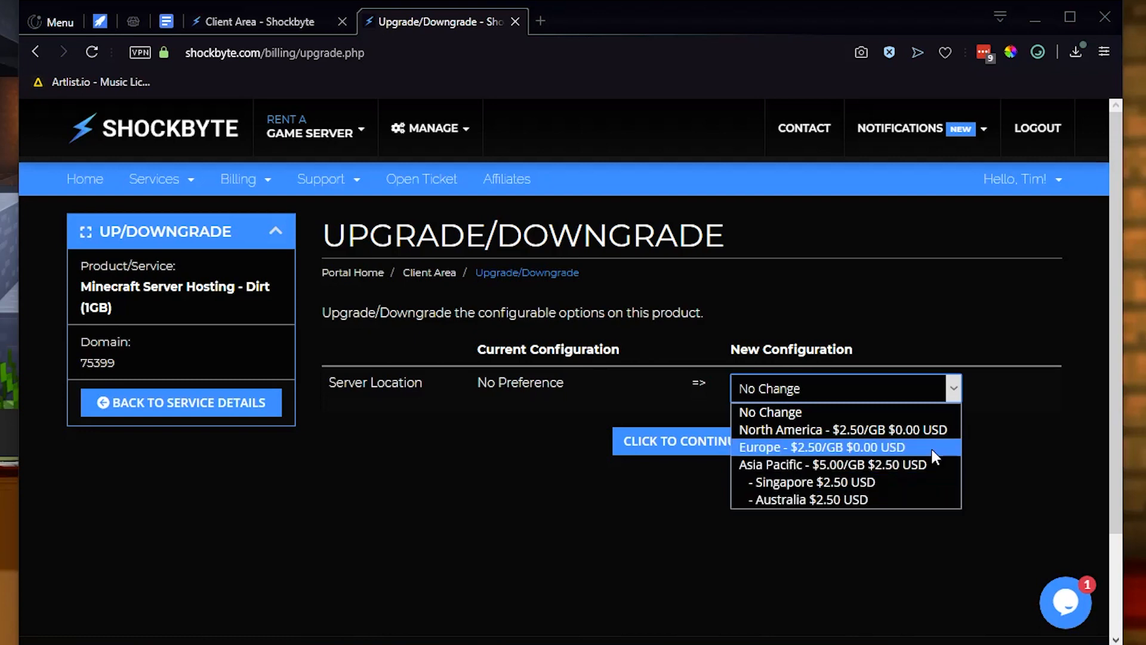
click(821, 446)
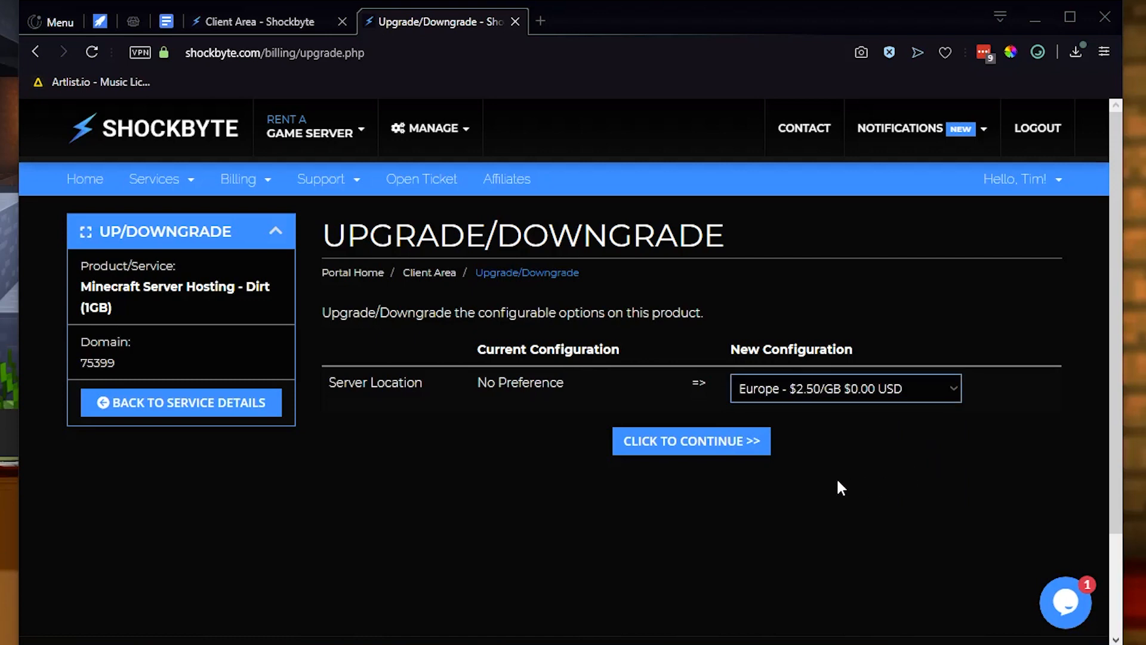
click(690, 441)
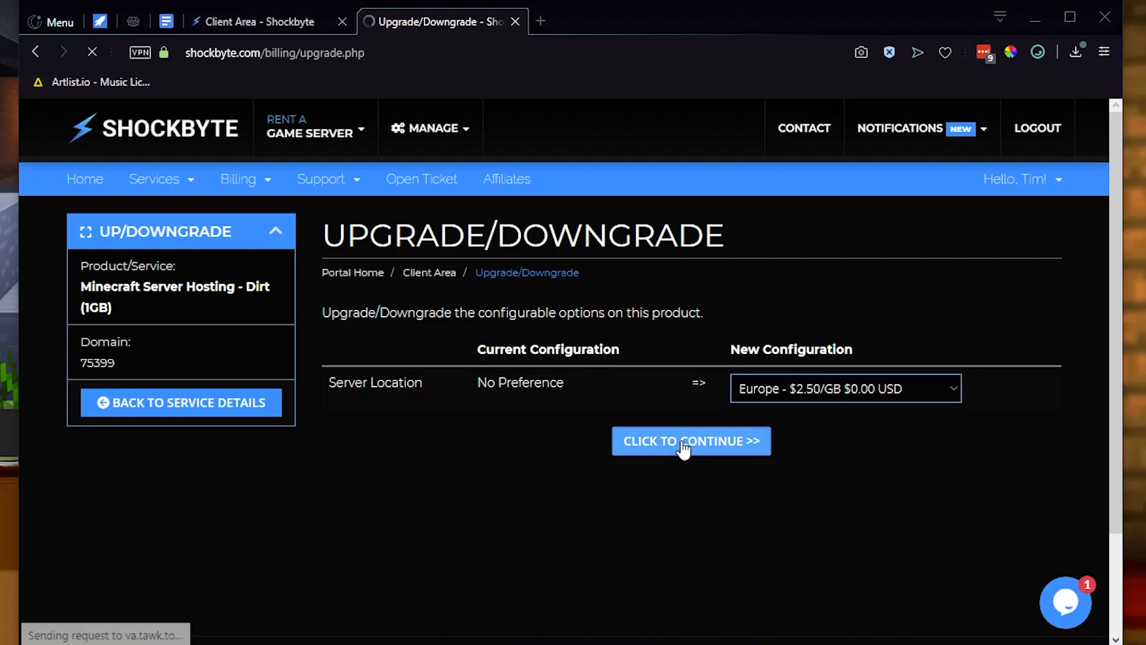
click(690, 440)
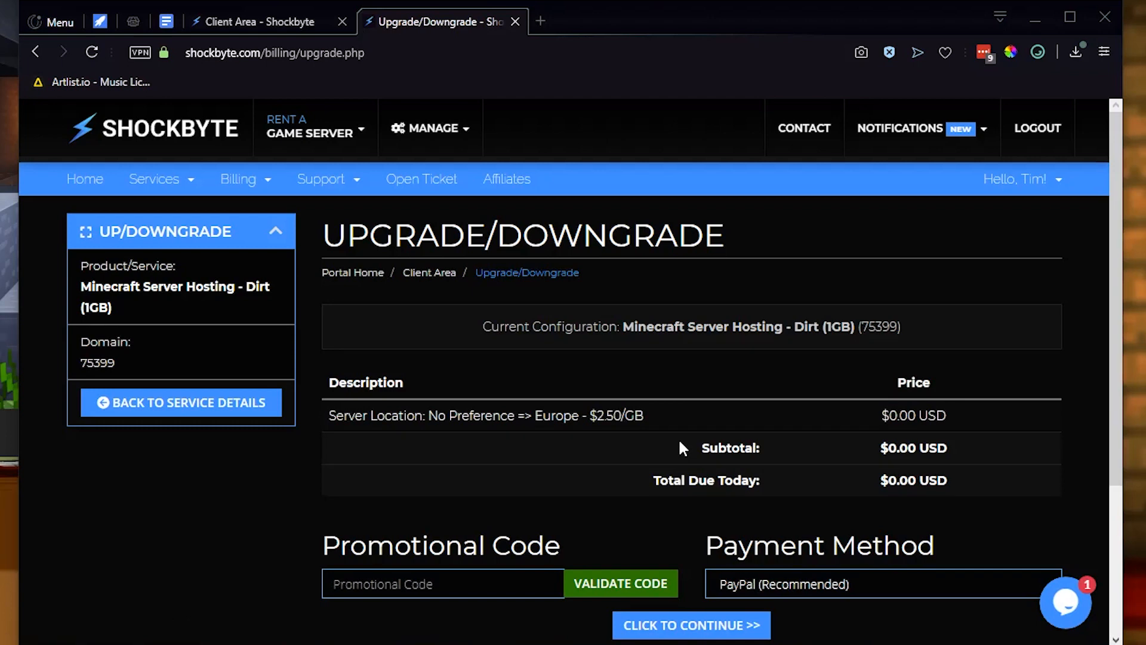
Step: Confirm the $0.00 location change order on the summary page
scroll(down, 3)
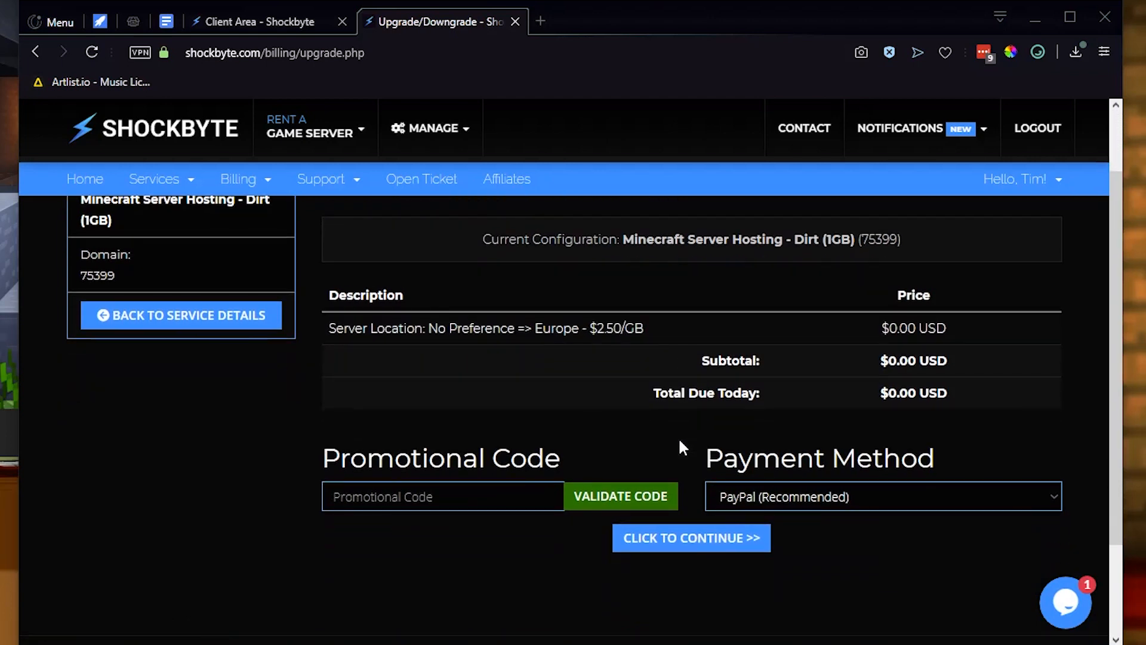
mouse_move(708, 446)
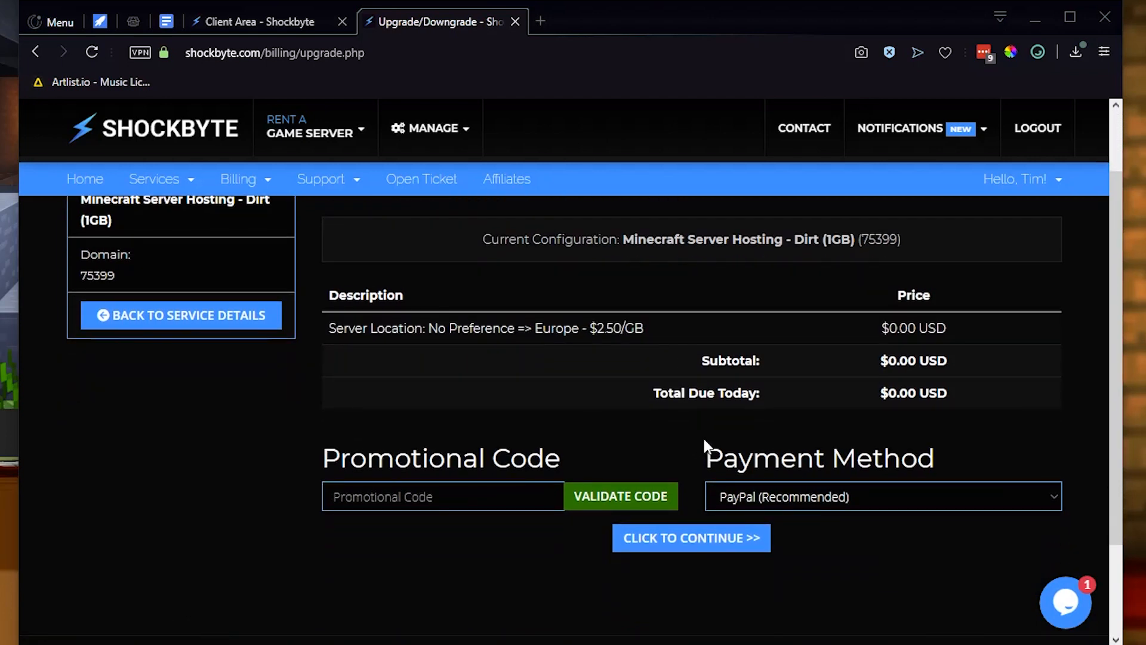
click(690, 538)
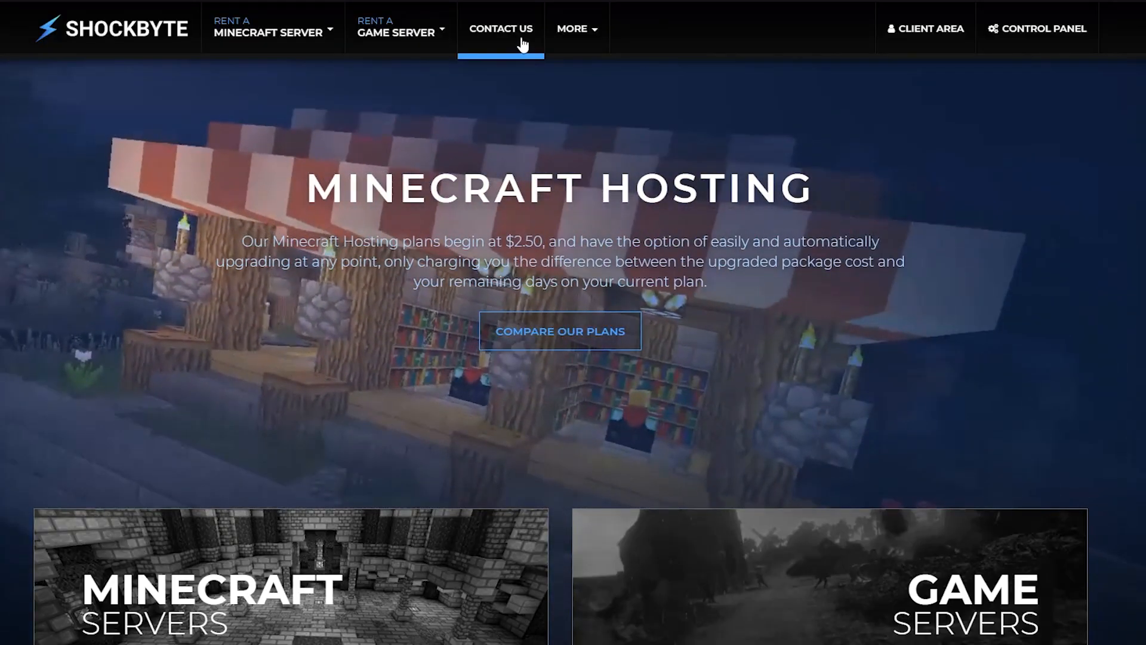
Step: Write a Contact Us ticket accepting a new server IP address and tick the reCAPTCHA
click(501, 29)
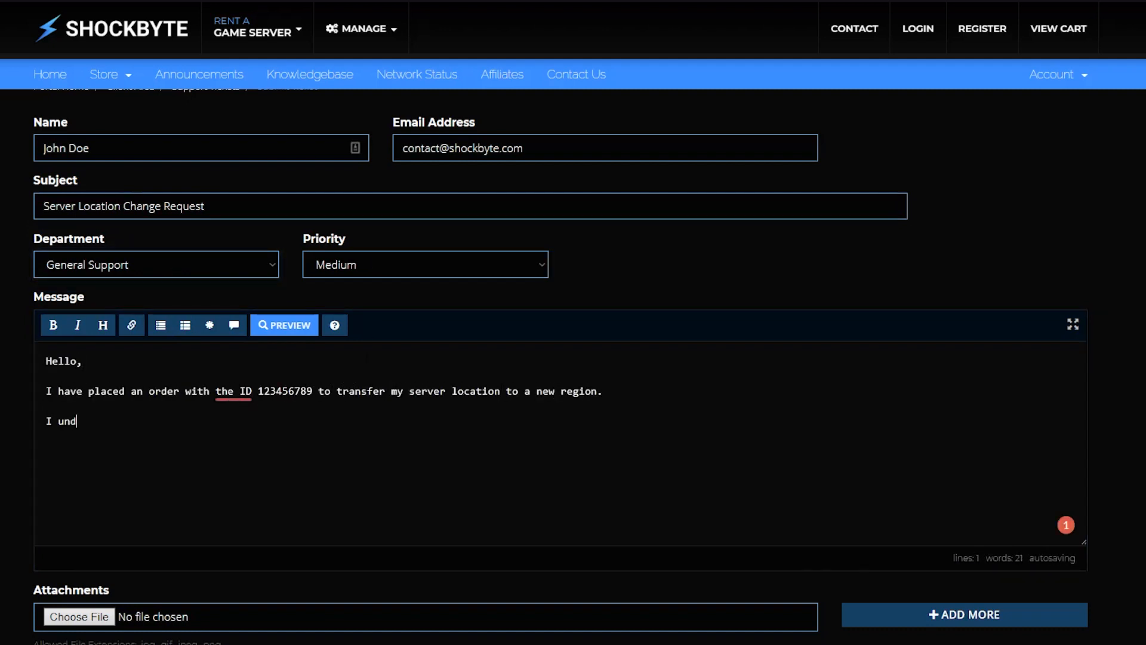
text(erstand that I will get a new)
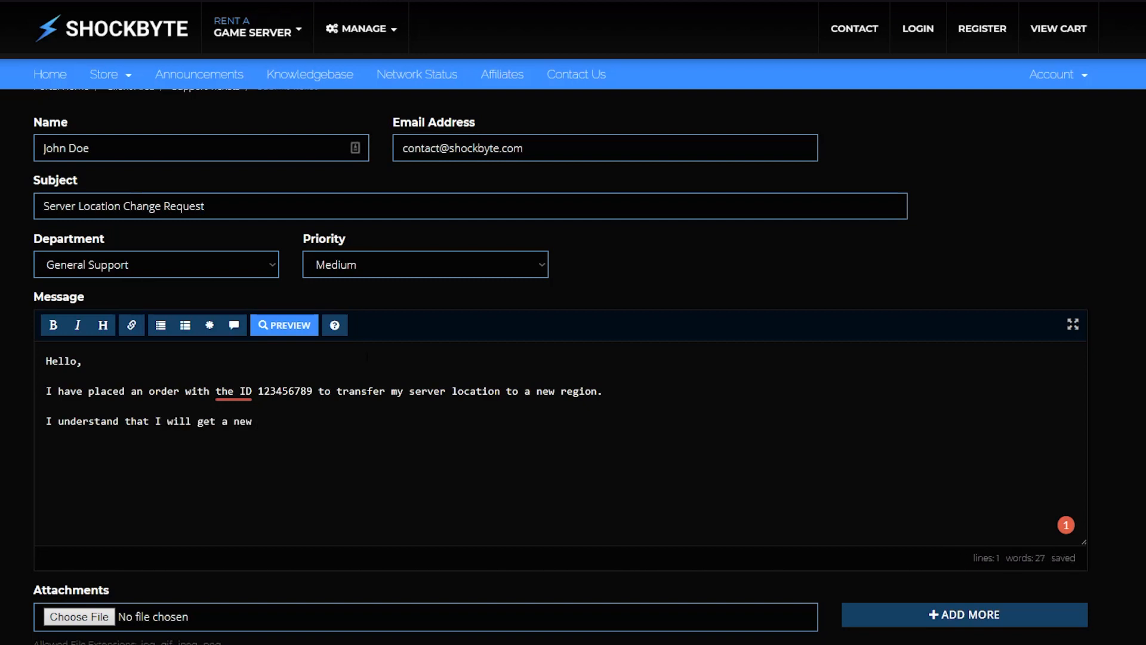
text(IP address for my server and would like to make the transfer.)
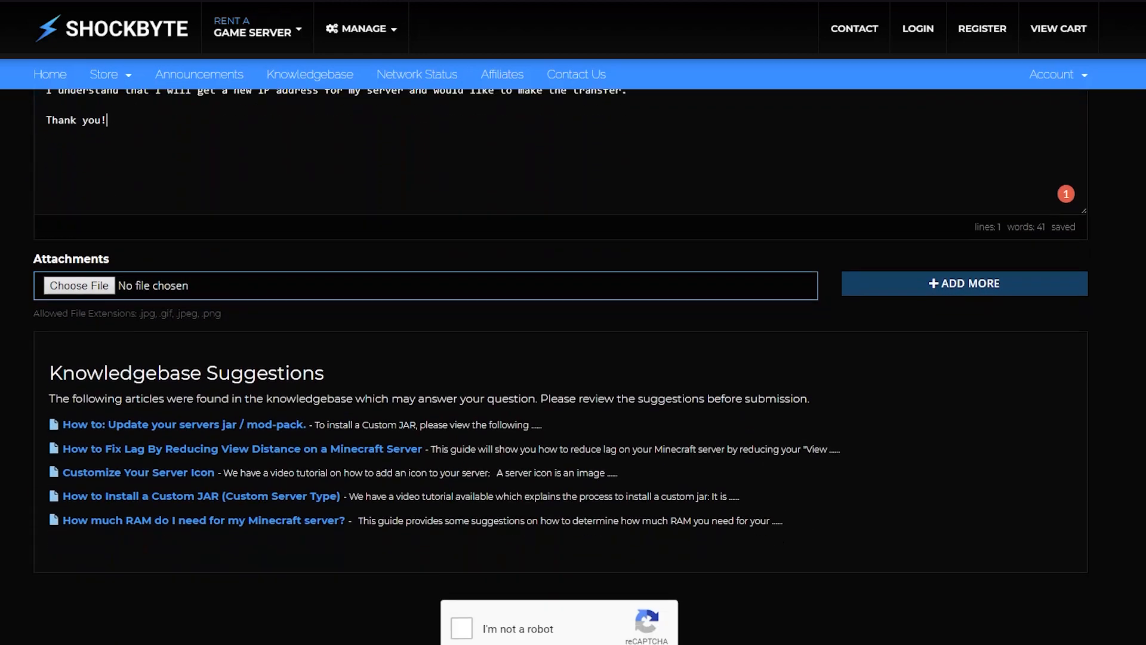
scroll(down, 3)
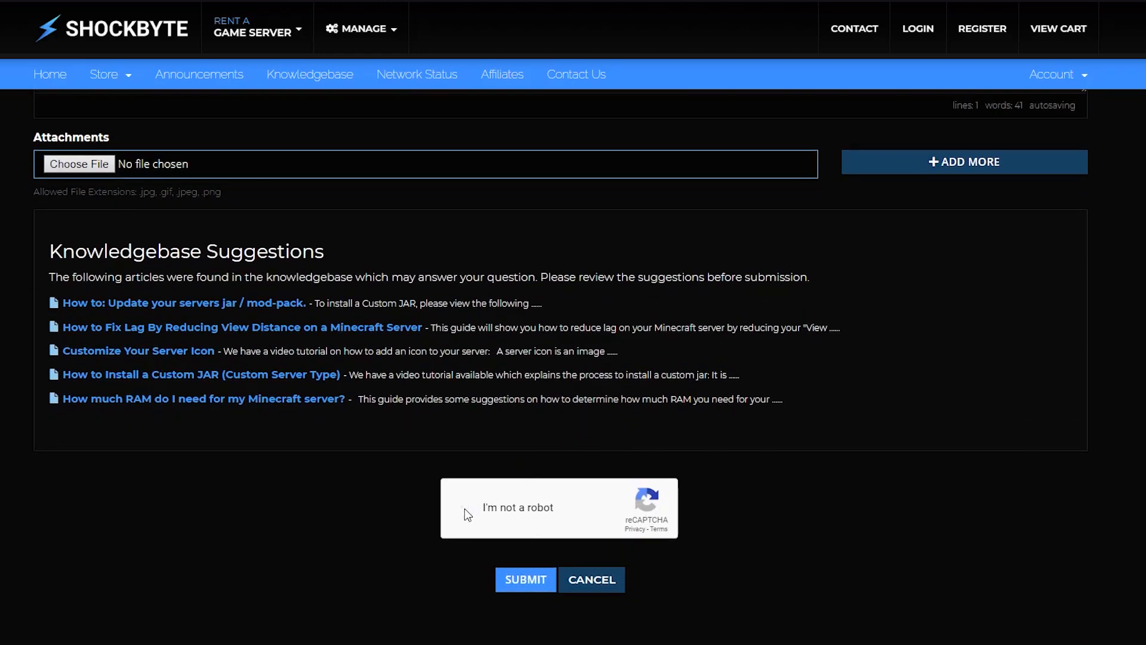
click(464, 507)
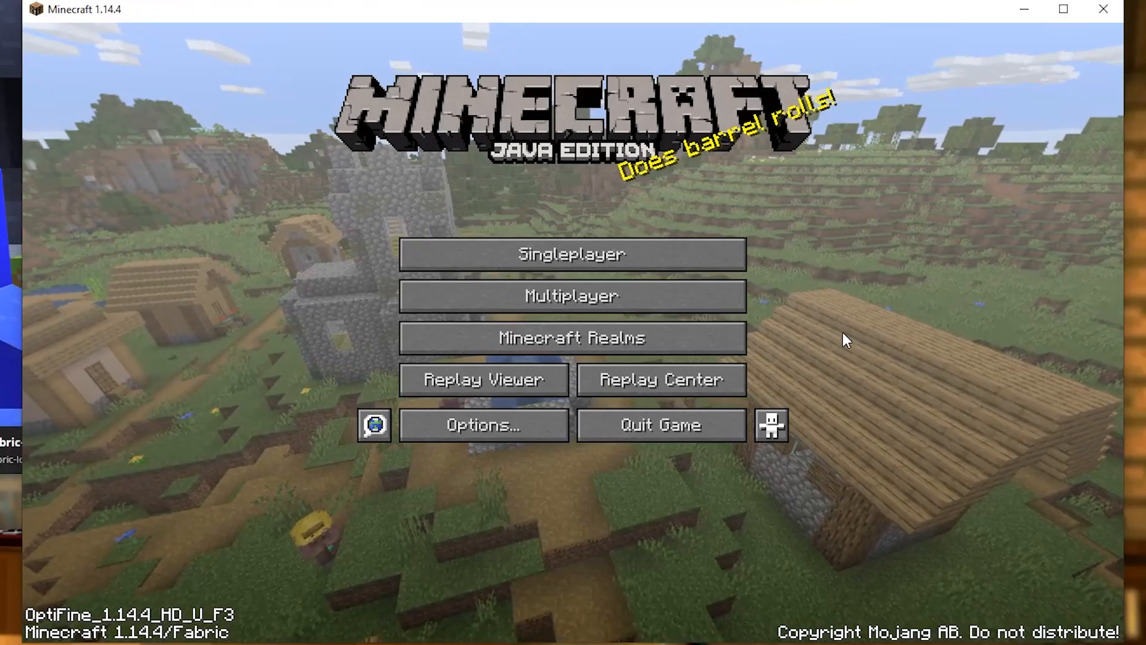
Step: Edit the Shockbyte Tutorial server entry to address 54.39.115.192:25568 and save it
click(572, 296)
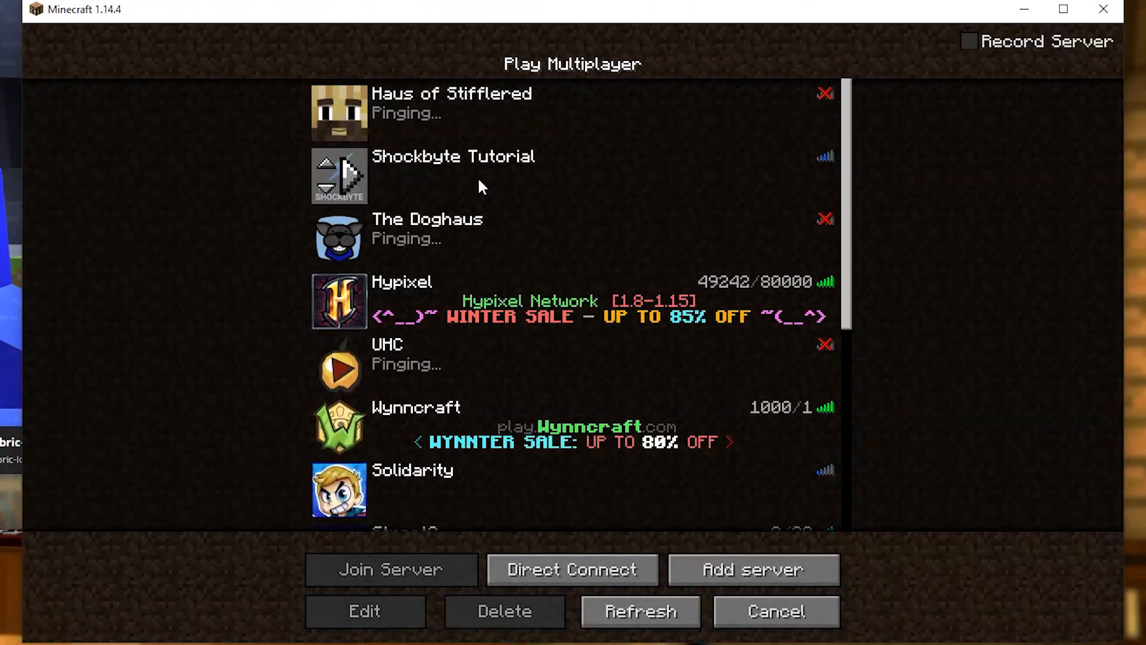
click(364, 611)
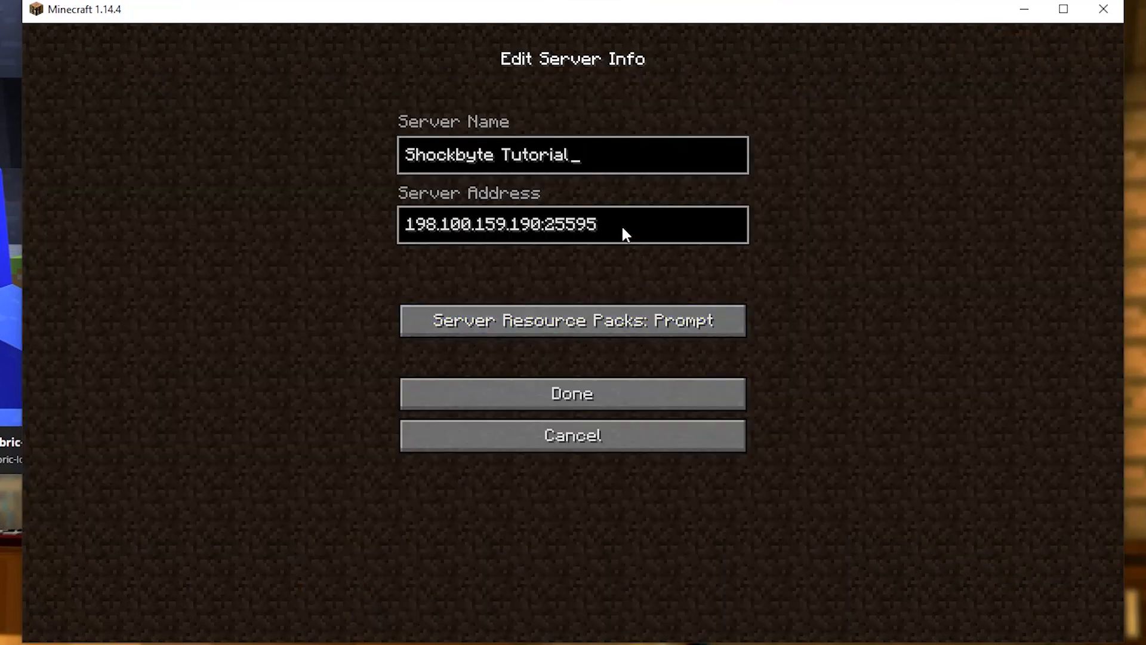
key(backspace)
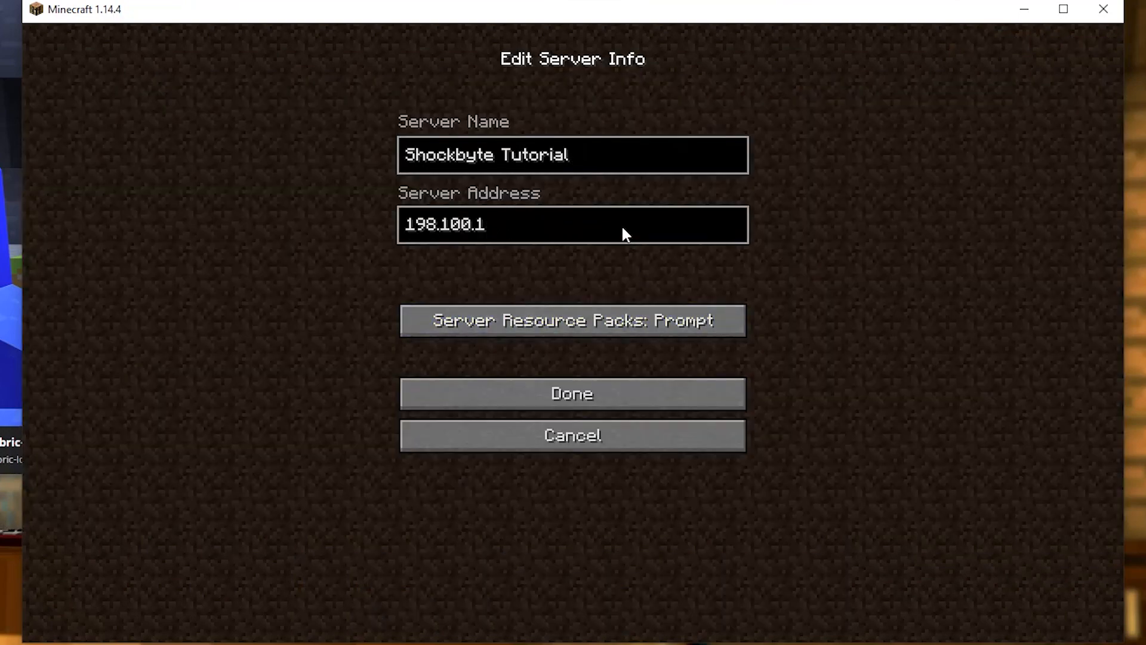
text(54.39.115.192:25568)
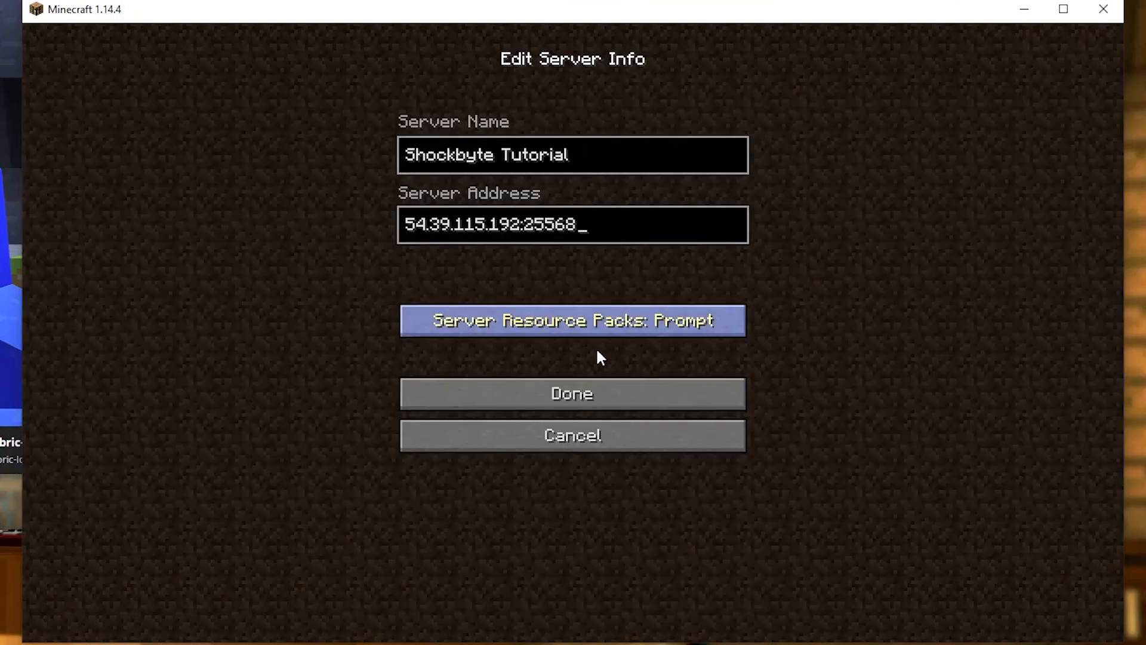
click(572, 394)
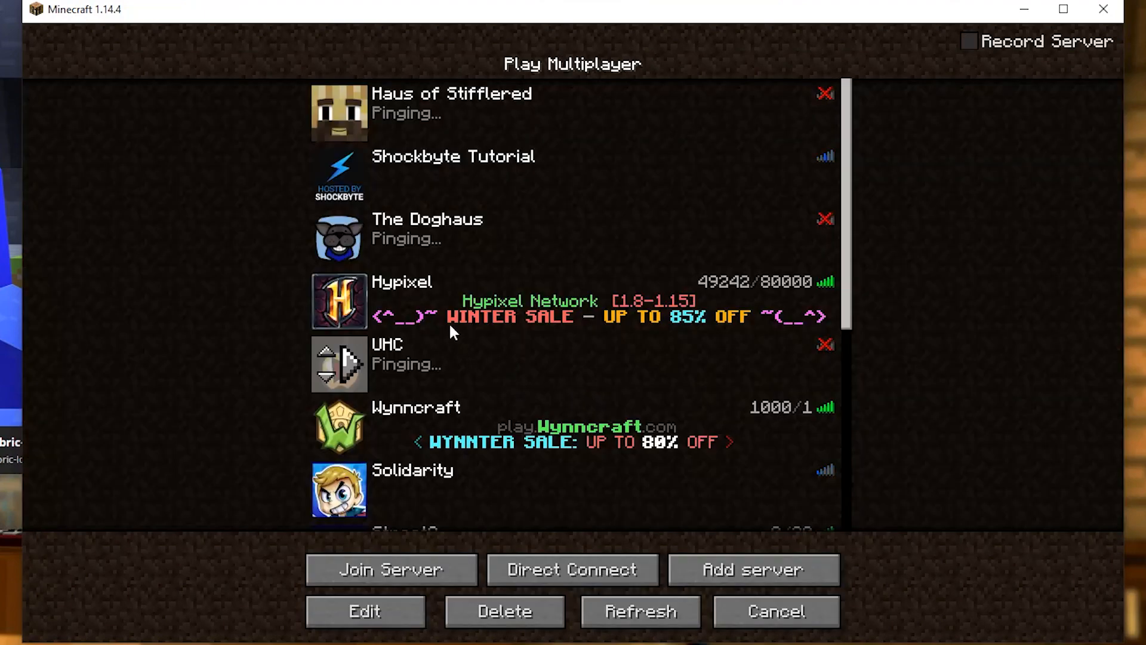